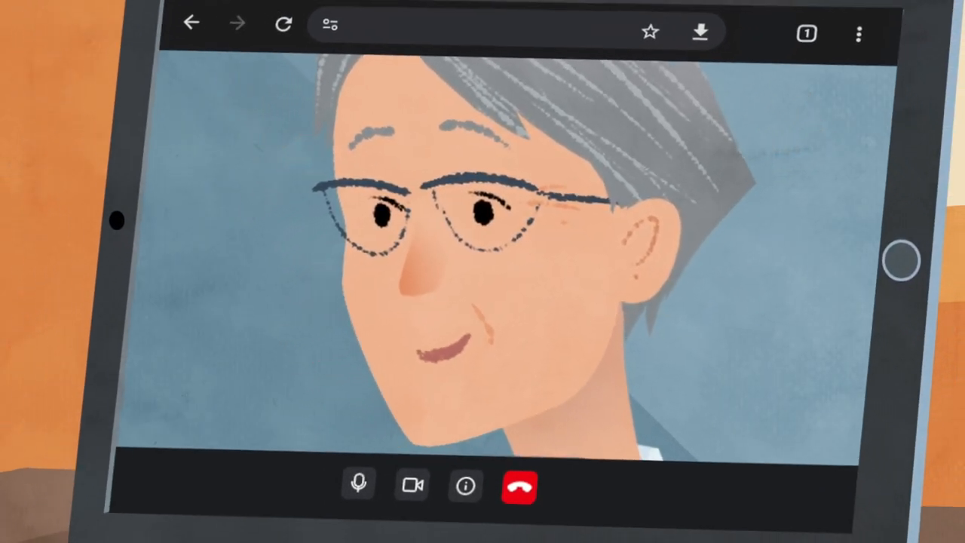
Begin entering the Attend Anywhere address 'nhs.attendany' in the new tab's address bar
type("nhs.attendany")
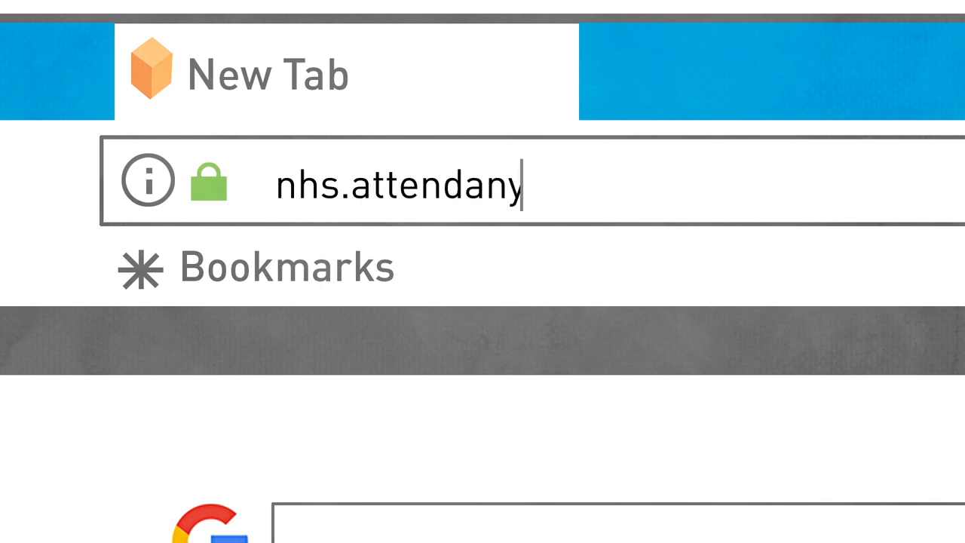
Complete the address to nhs.attendanywhere.com and load the Video Call Management home page
type("where.com")
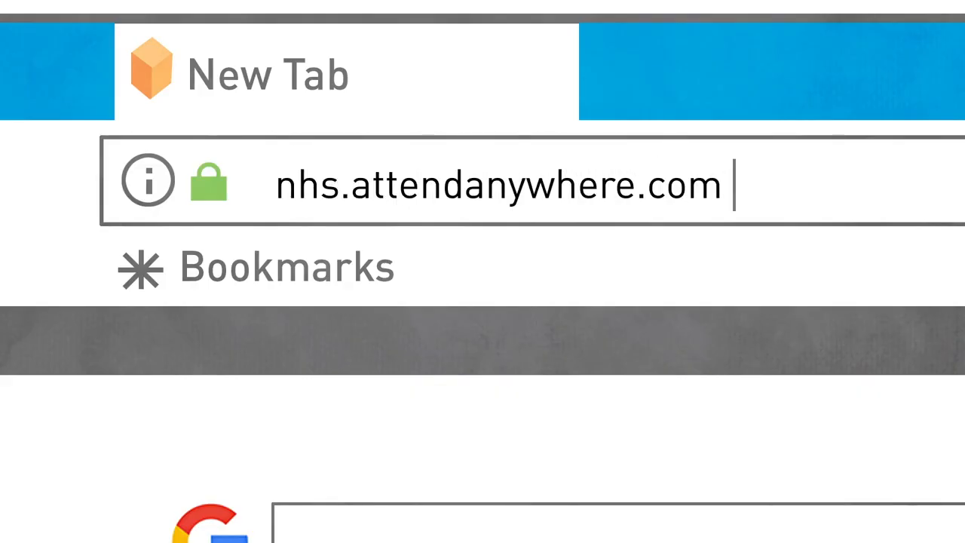
key("Enter")
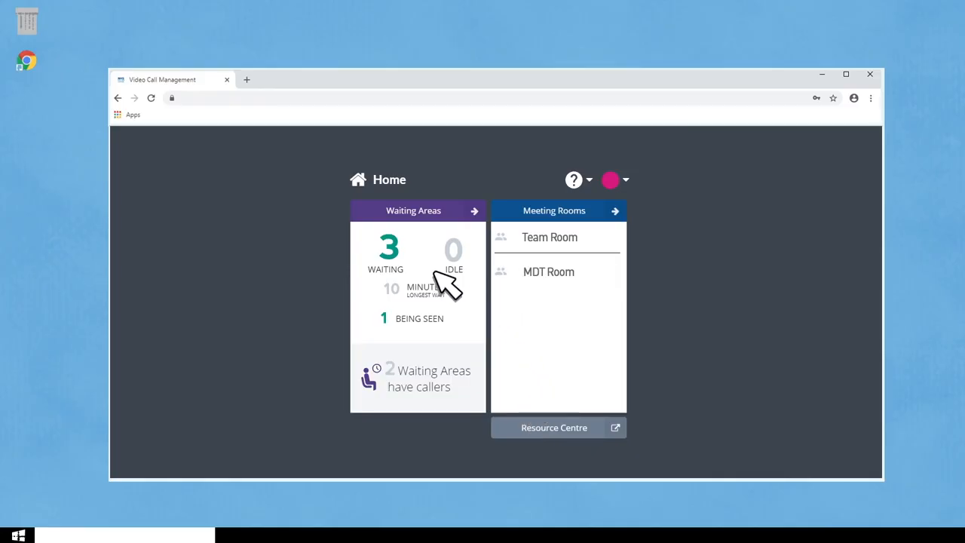
mouse_move(444, 286)
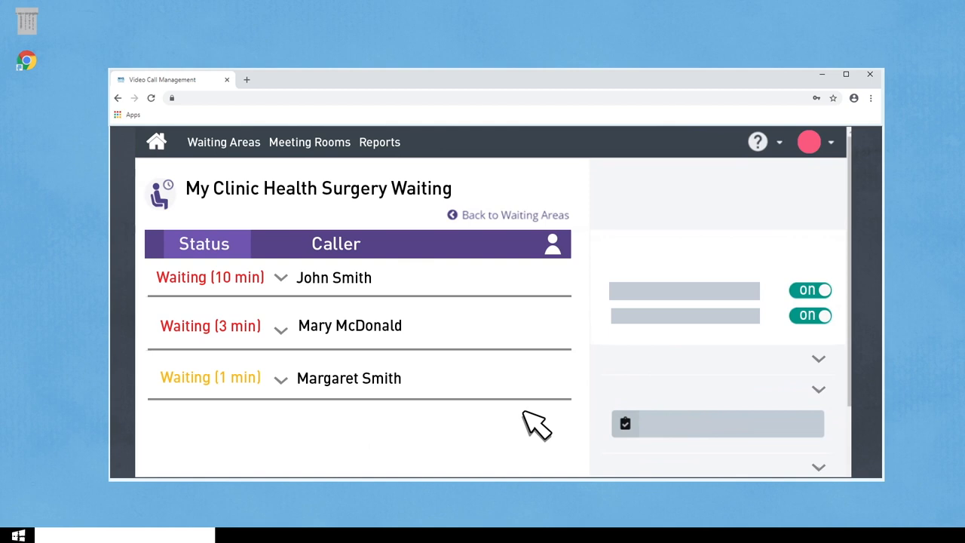
mouse_move(437, 377)
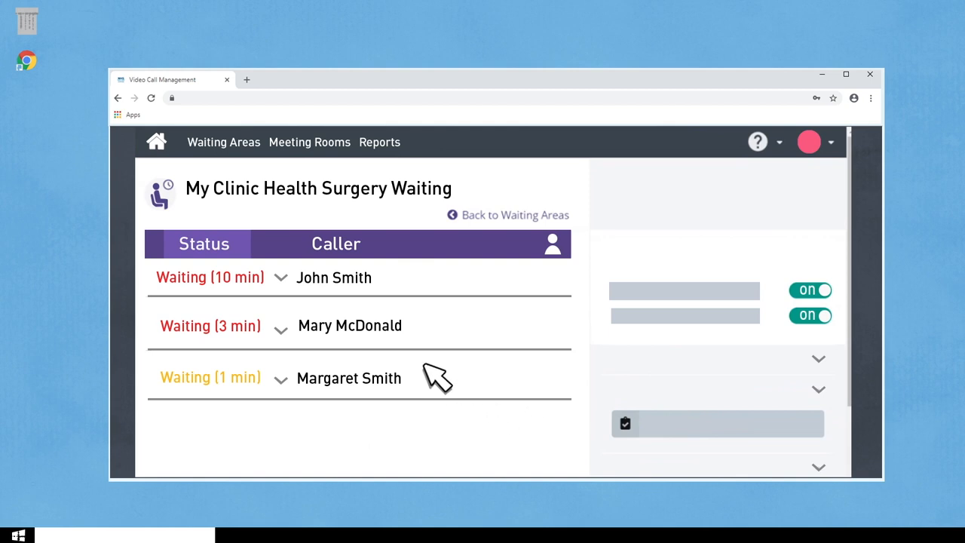
Join the longest-waiting caller's call, share the X-ray image, and return to the waiting area list
left_click(281, 277)
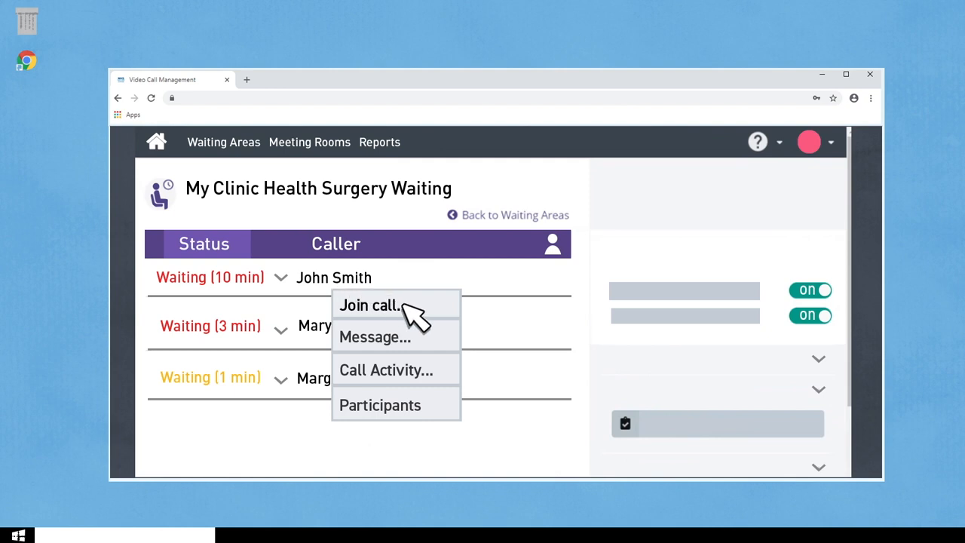
left_click(370, 304)
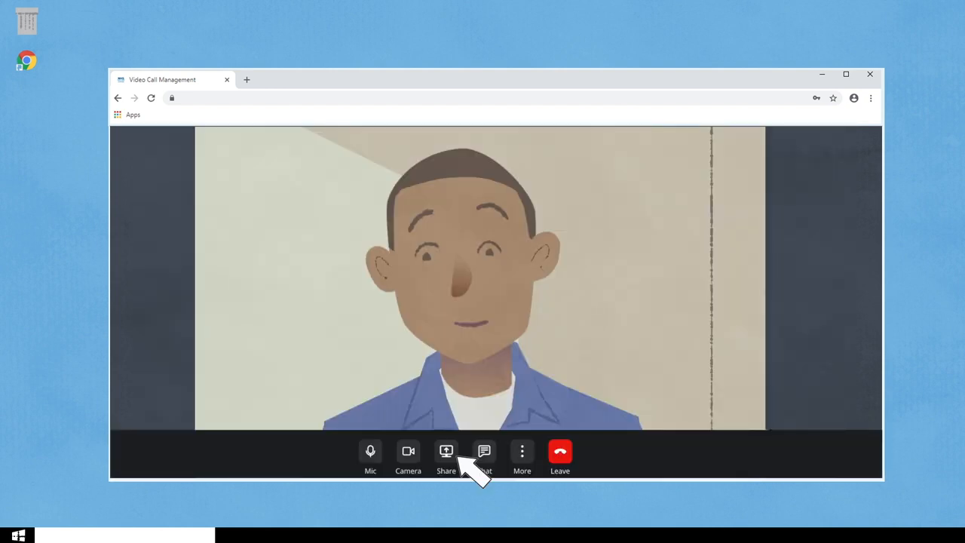
left_click(446, 451)
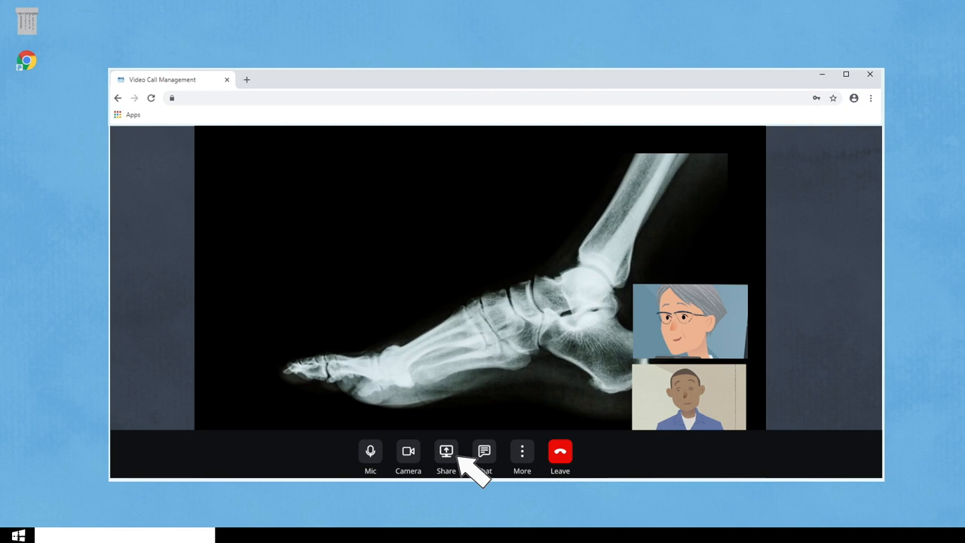
left_click(560, 449)
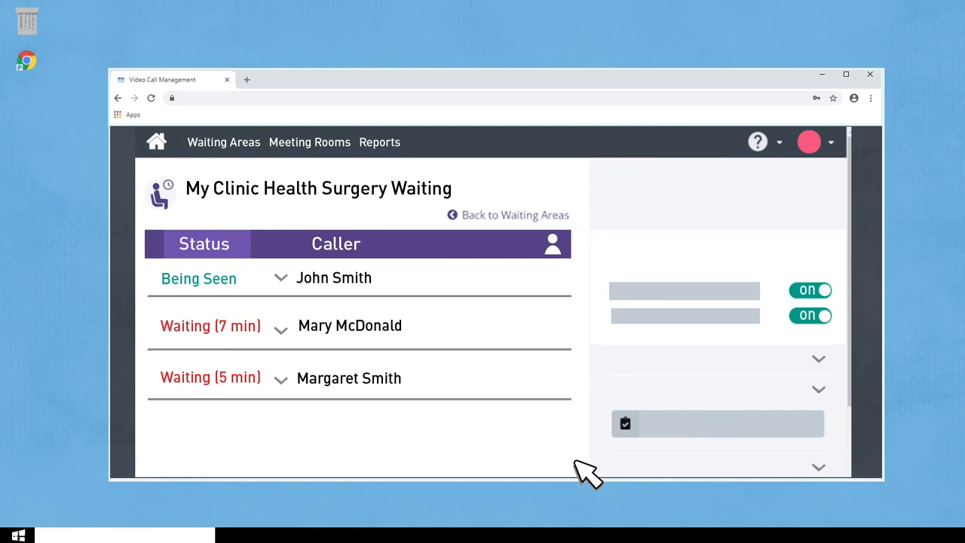
Add the third waiting caller to the call already in progress
left_click(281, 377)
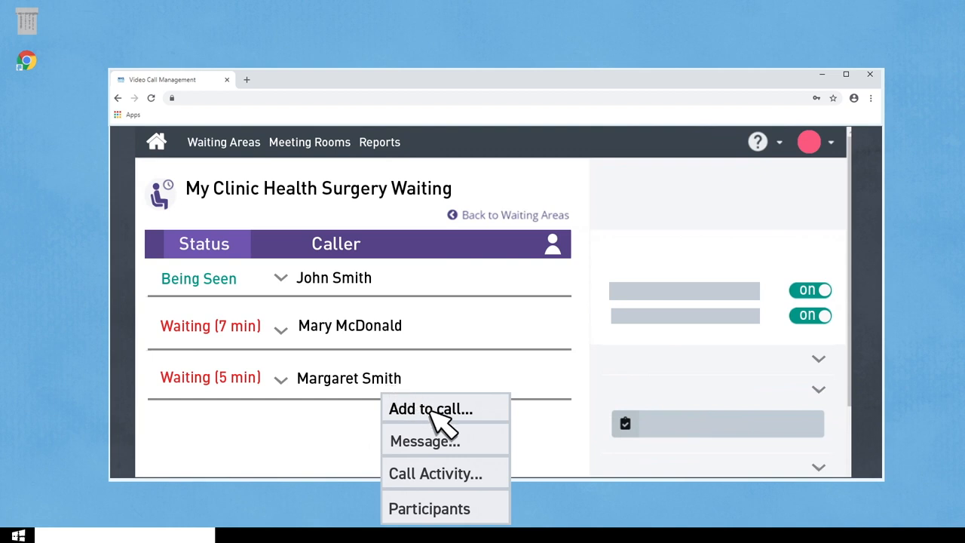
left_click(431, 407)
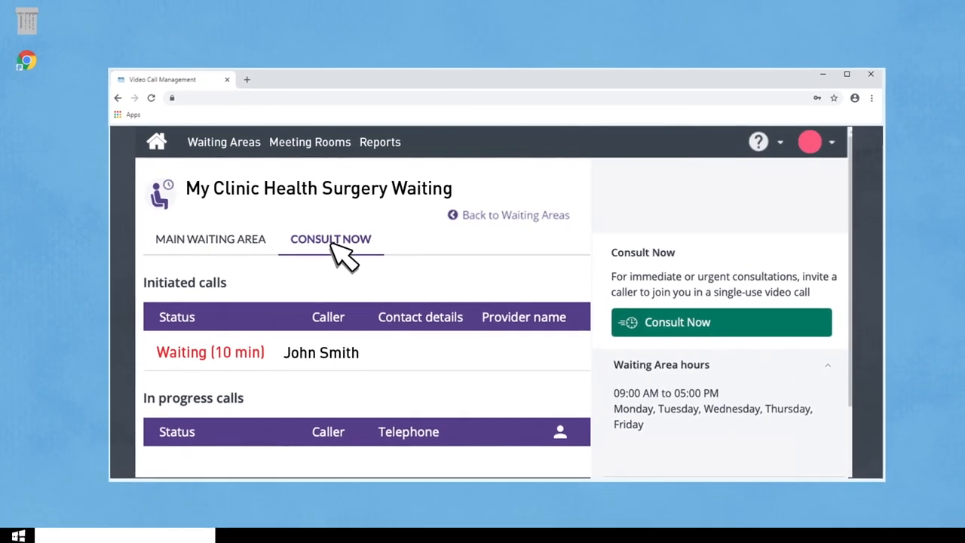
mouse_move(533, 419)
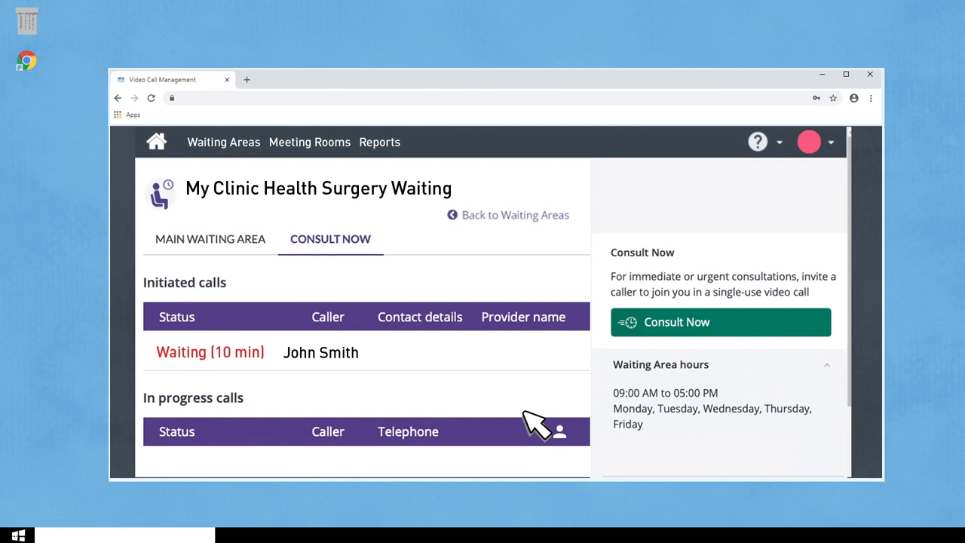
Start a new Consult Now invitation for the caller's name and mobile number
left_click(721, 323)
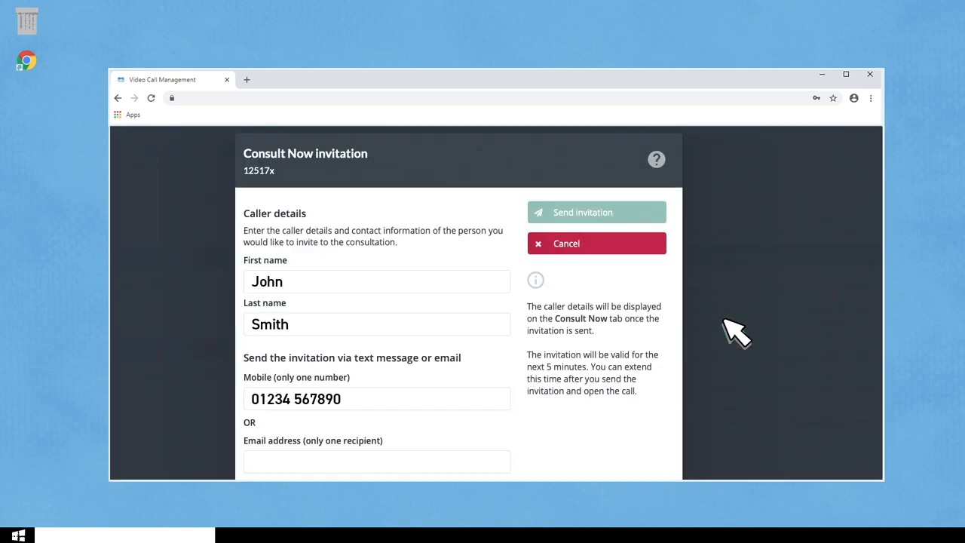
mouse_move(588, 219)
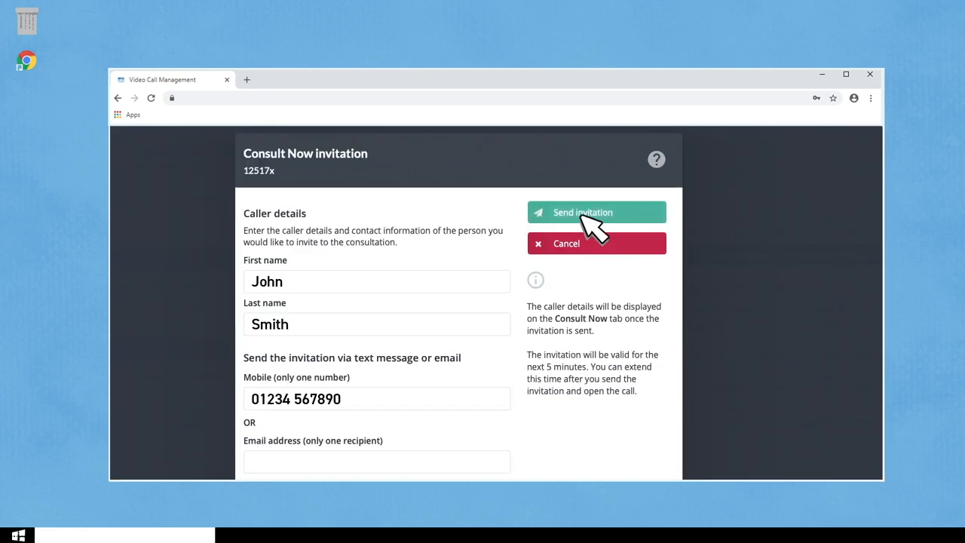
Send the Consult Now invitation and bring up the leave options in the resulting video call
left_click(597, 211)
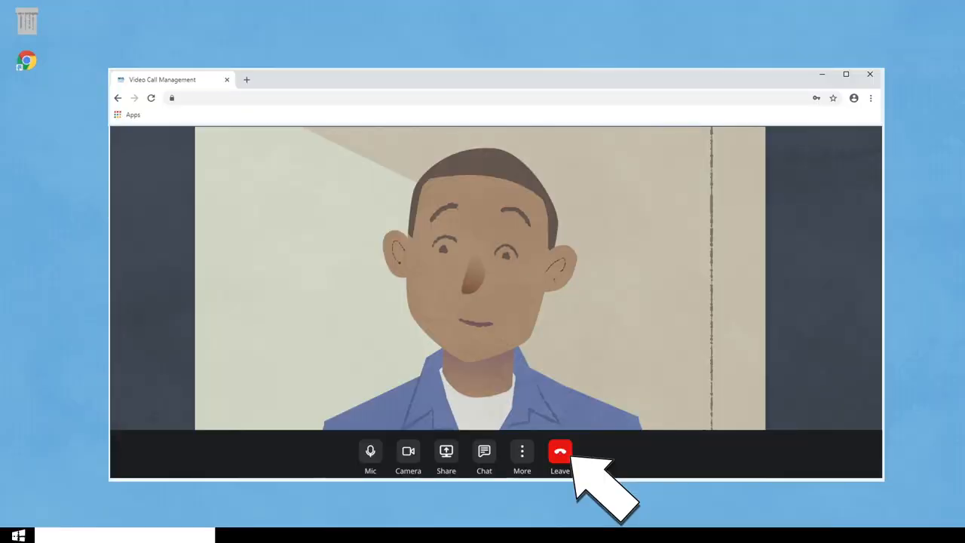
left_click(559, 450)
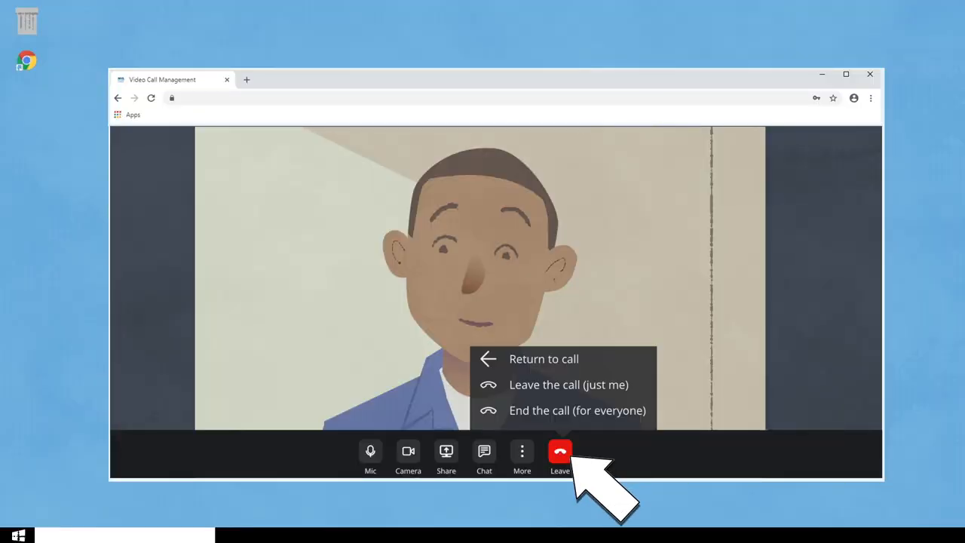